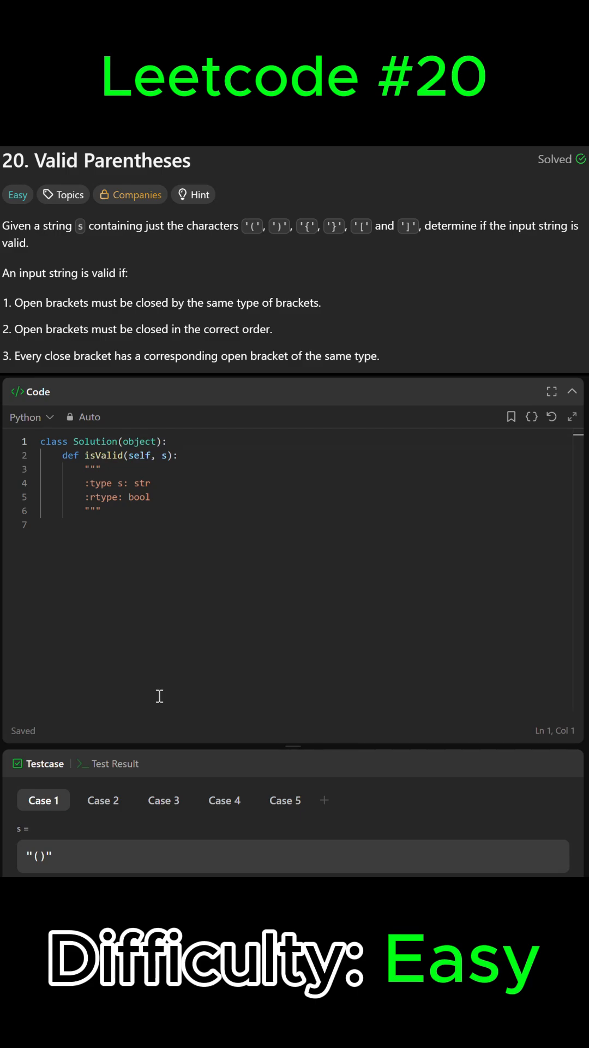
mouse_move(280, 621)
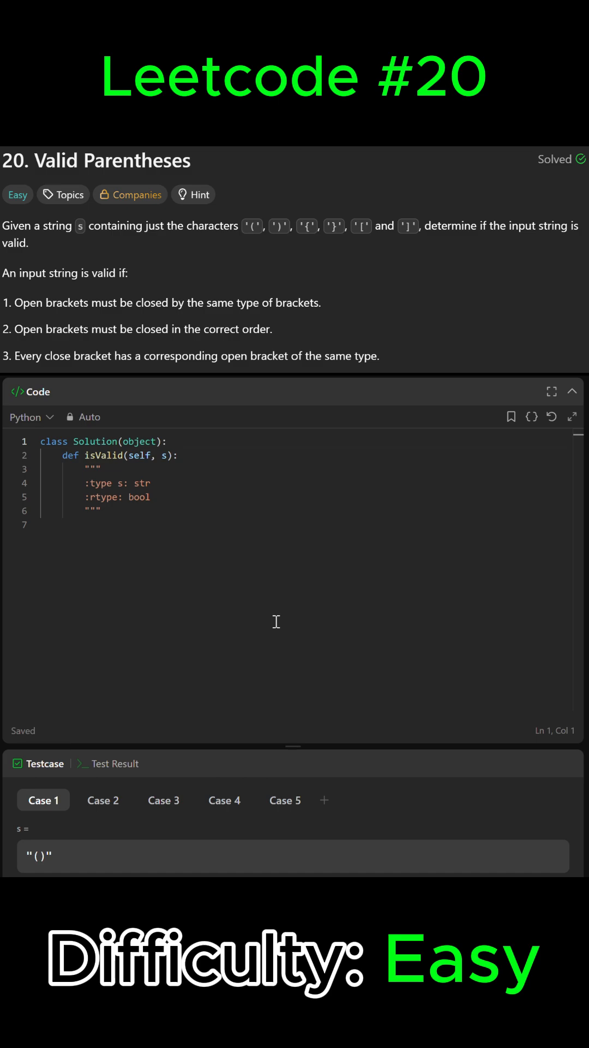
mouse_move(231, 607)
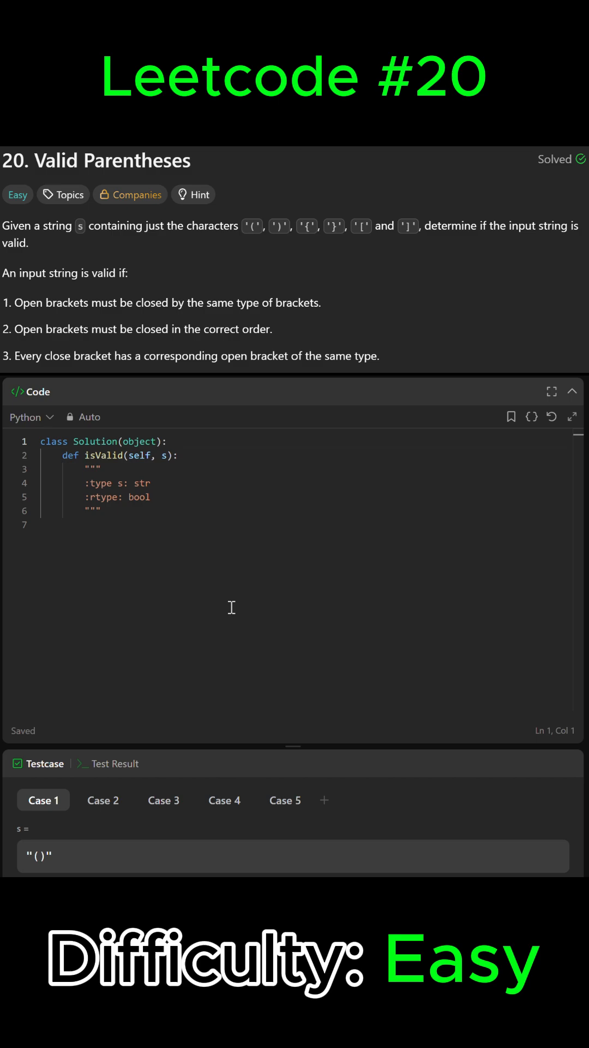
mouse_move(230, 544)
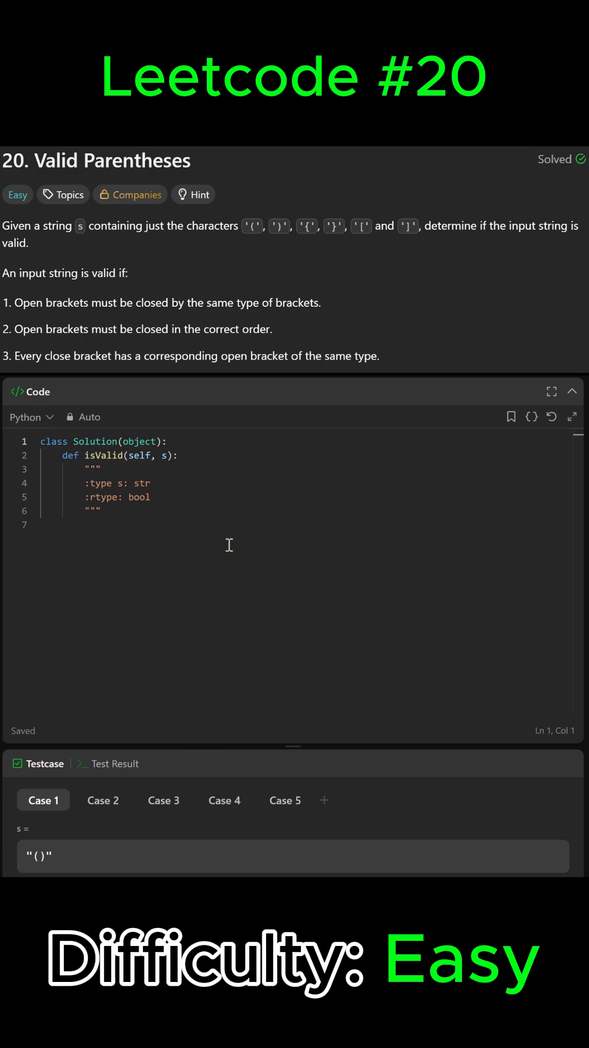
mouse_move(282, 537)
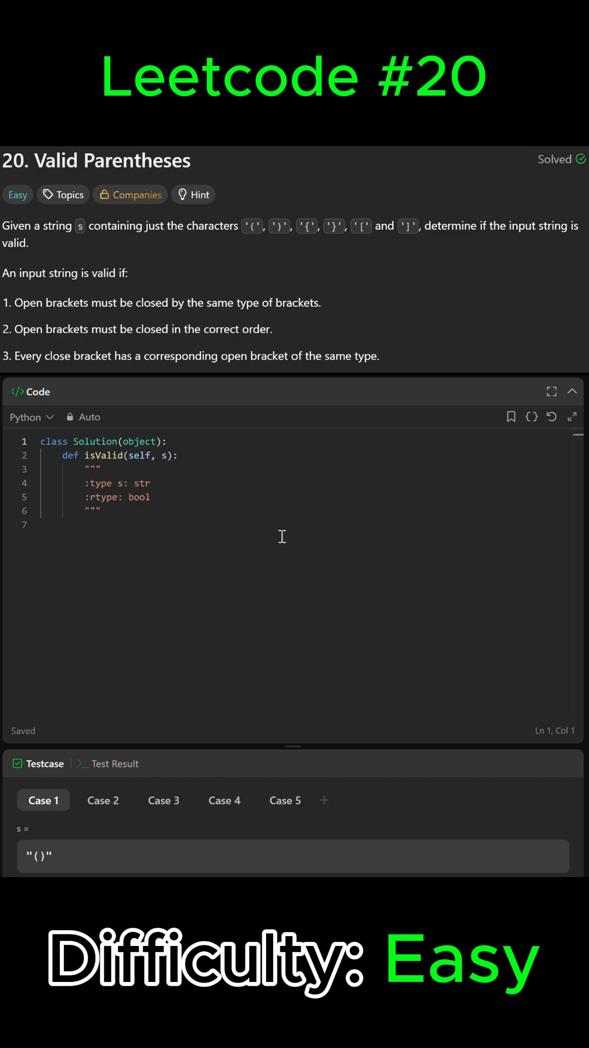
Replace the starter docstring with stack = [] as the first line of isValid
click(294, 855)
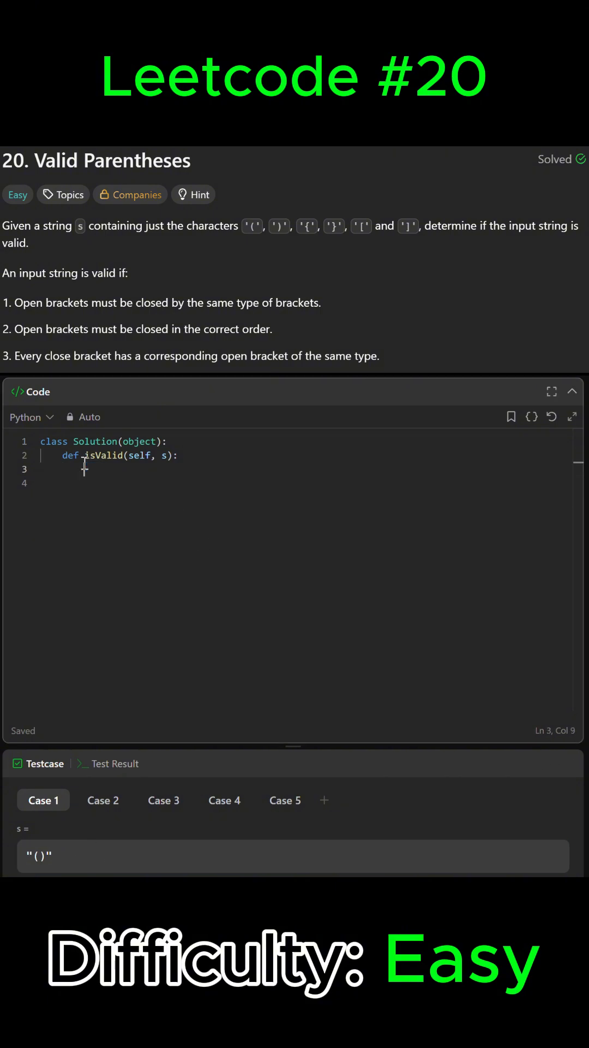
text([])
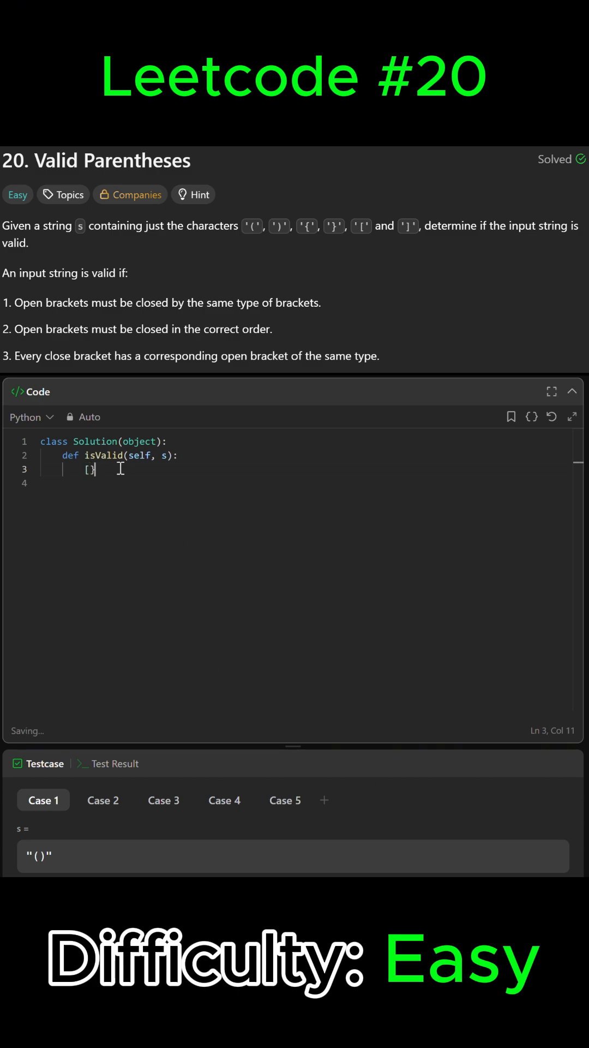
key(Backspace)
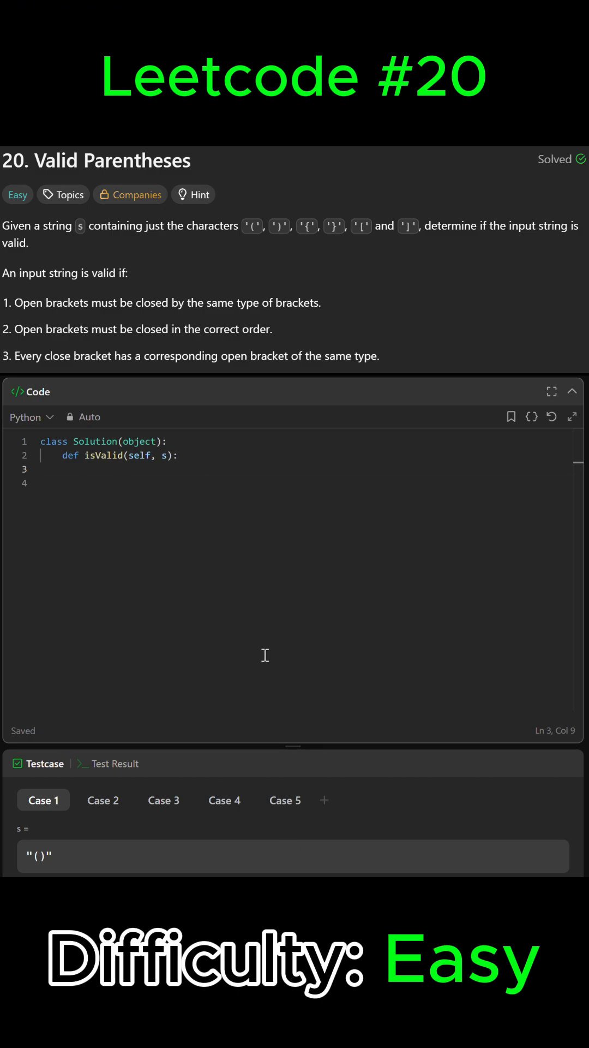
click(84, 469)
text(stack = [])
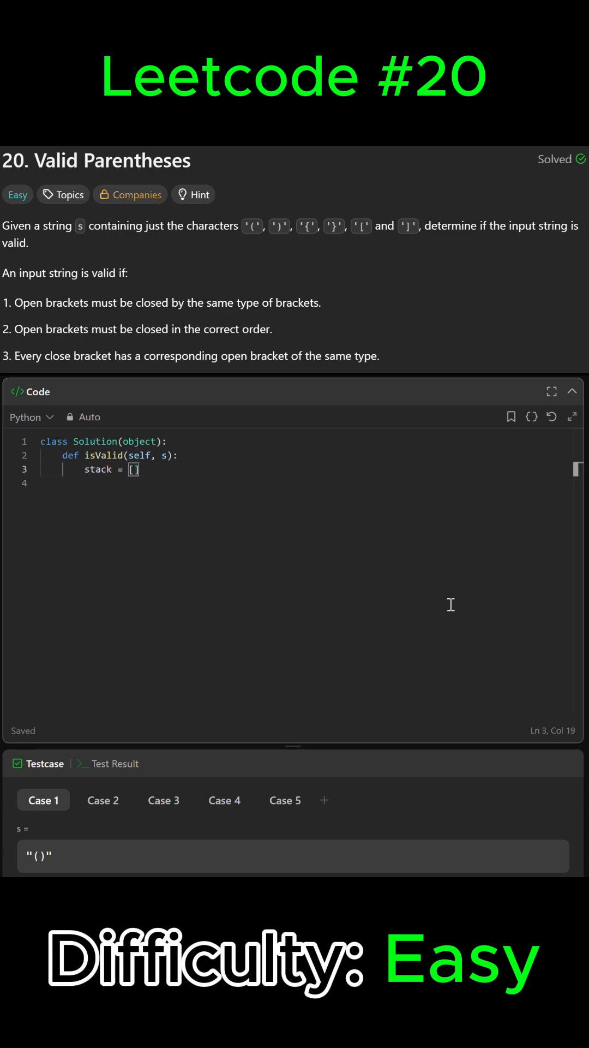
key(enter)
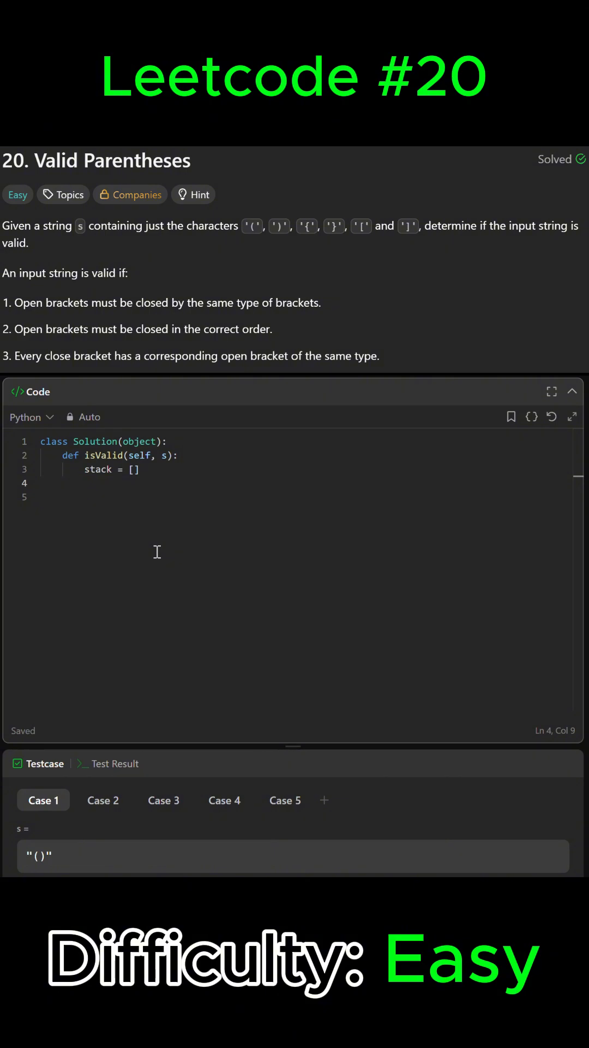
click(84, 483)
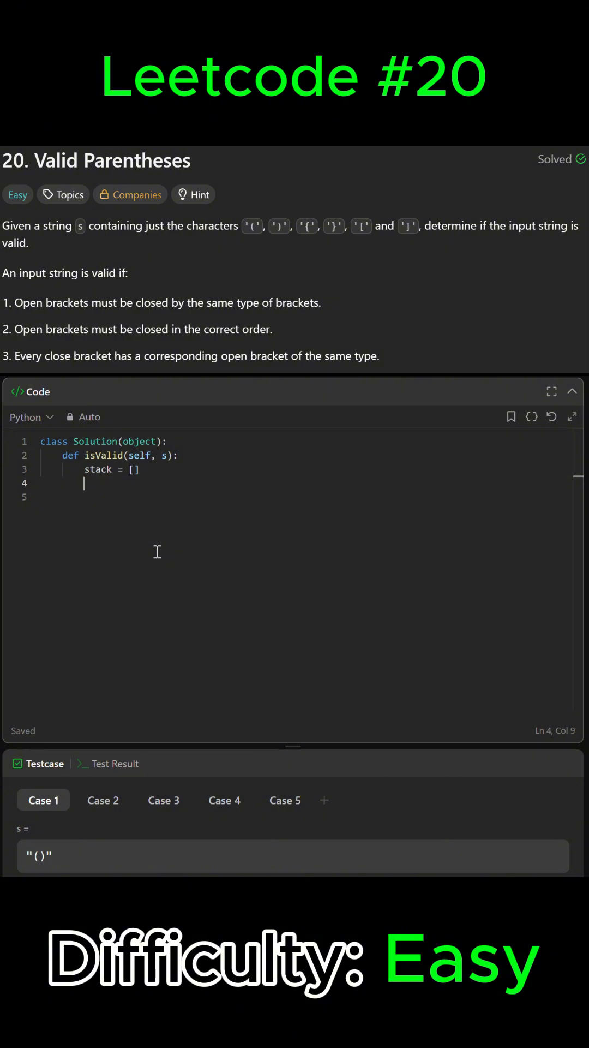
Write mapping = {')':'(','}':'{',']':'['} pairing closing brackets with openers
text(mapping)
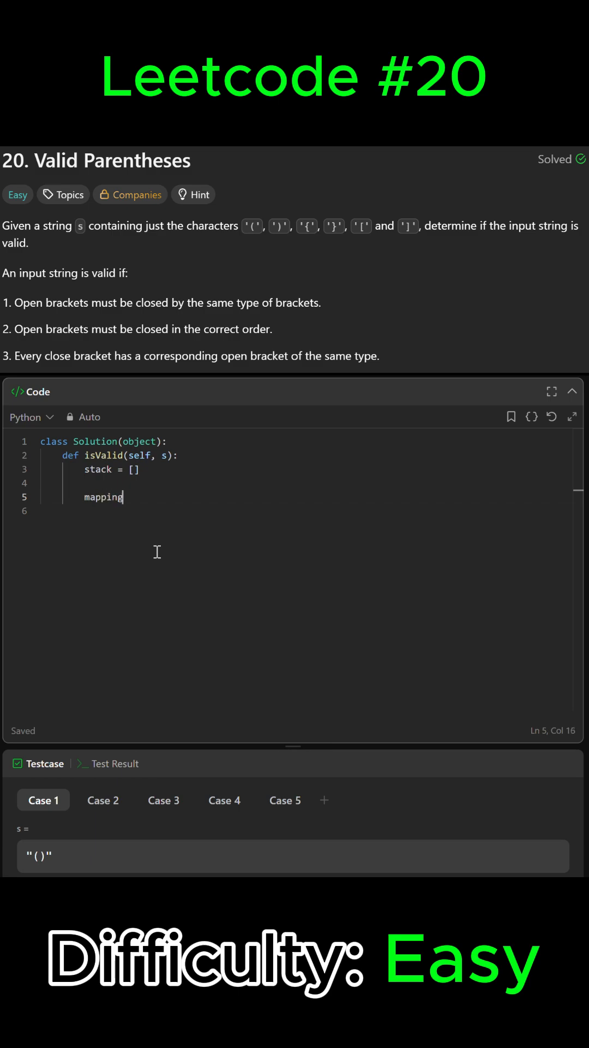
text(=)
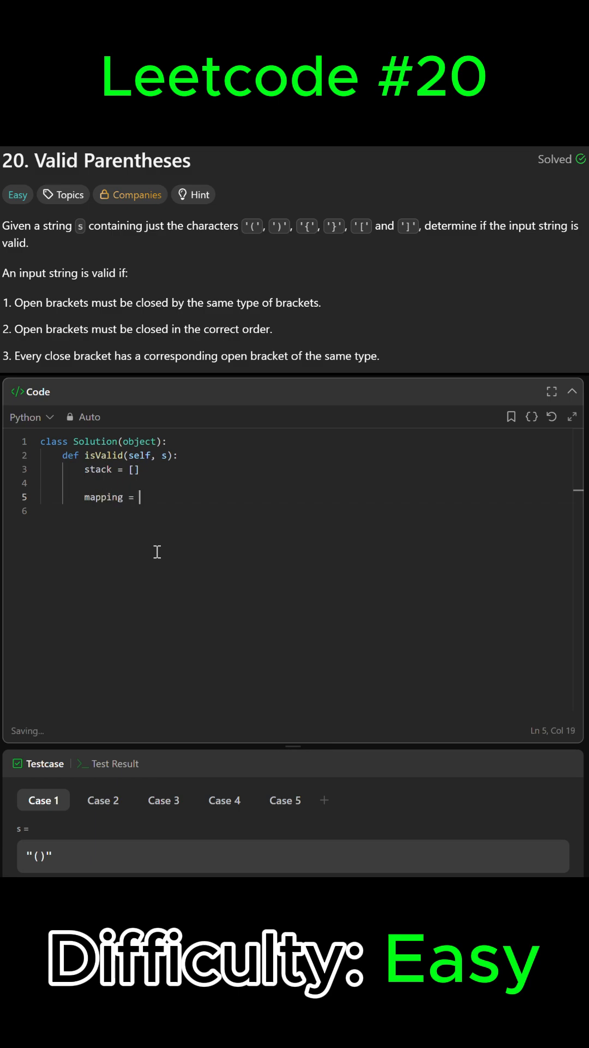
text({})
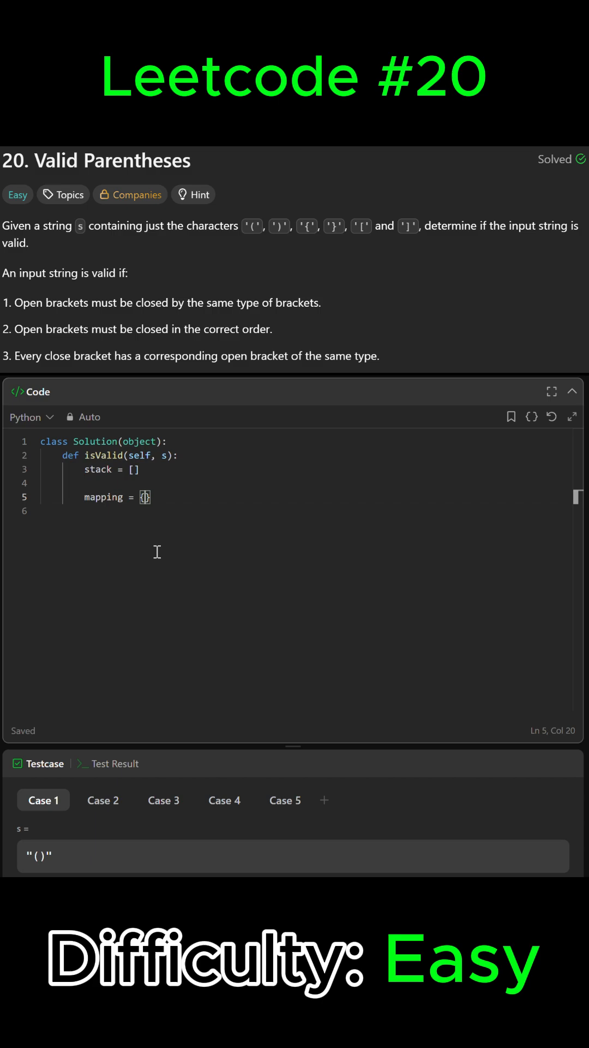
text(')')
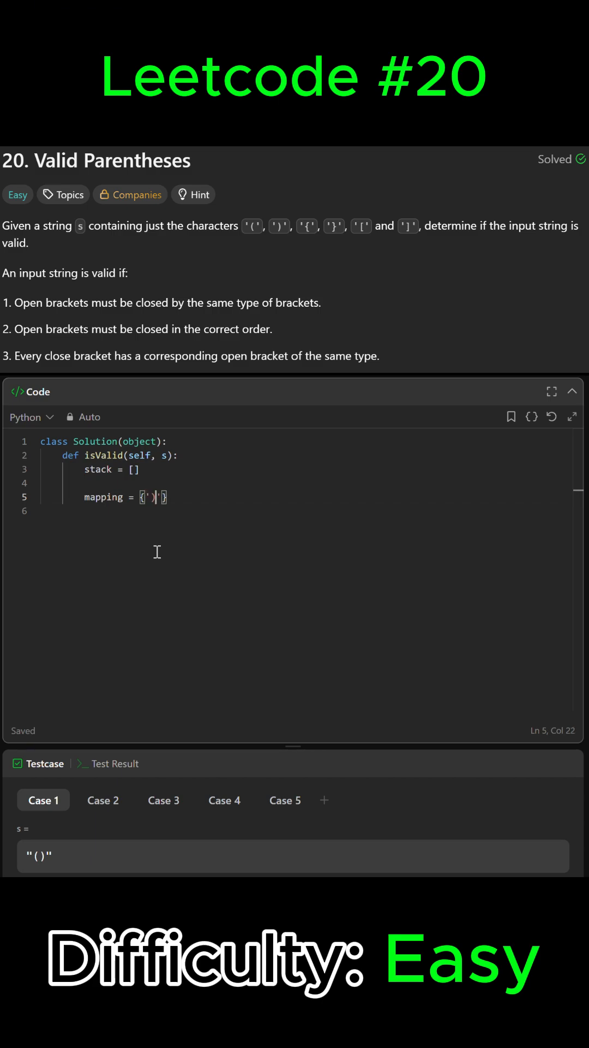
text())
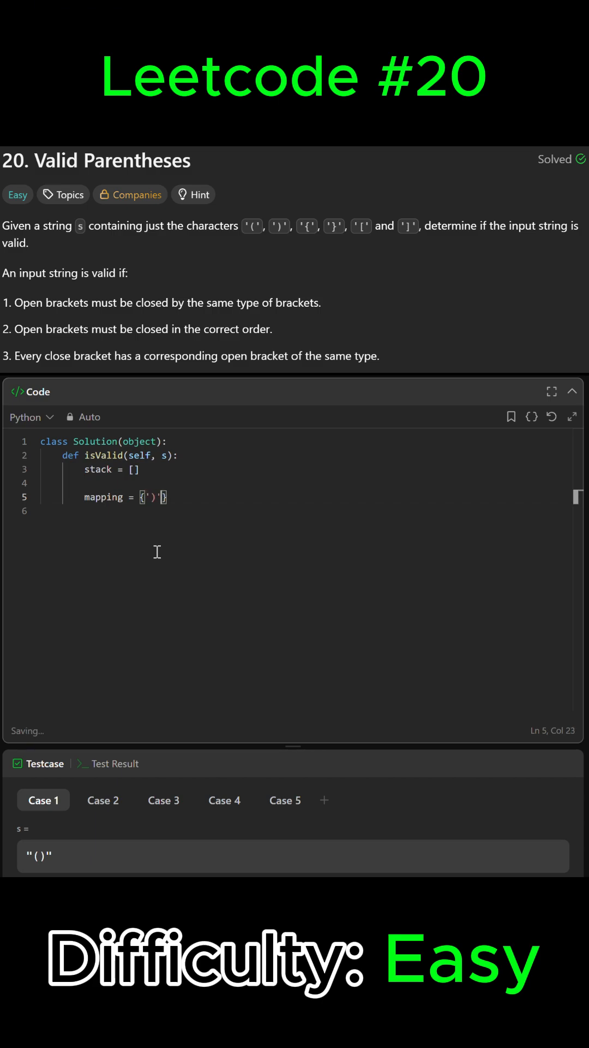
text(:'(',')
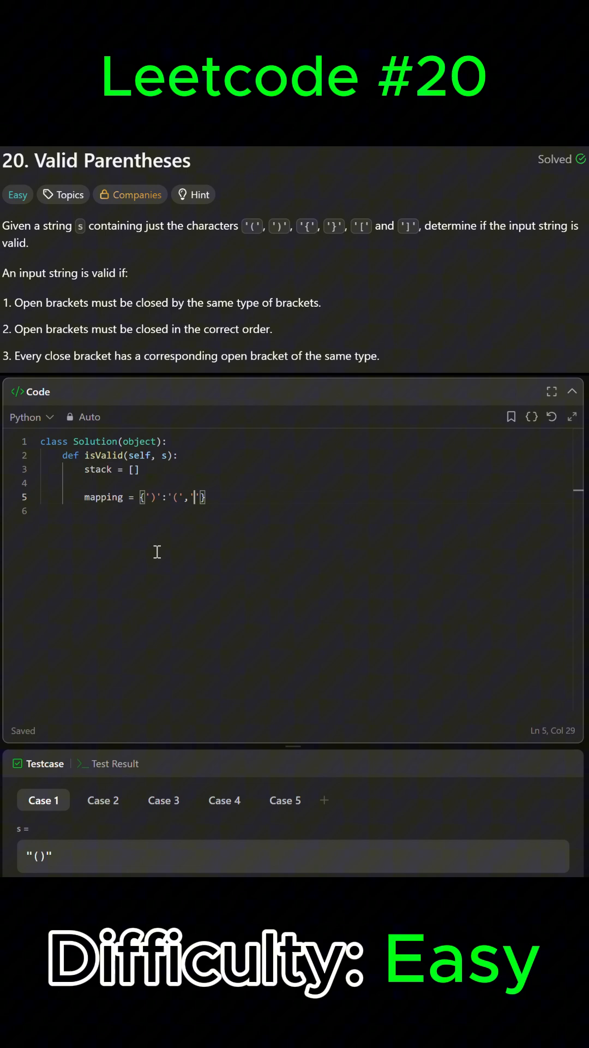
text(}':)
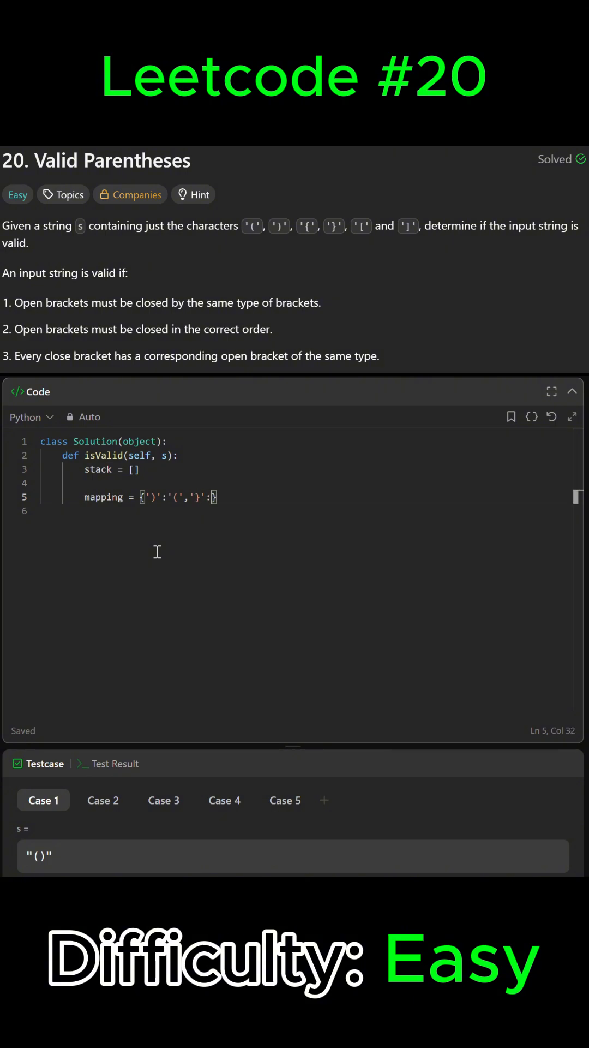
text('{',']':'[')
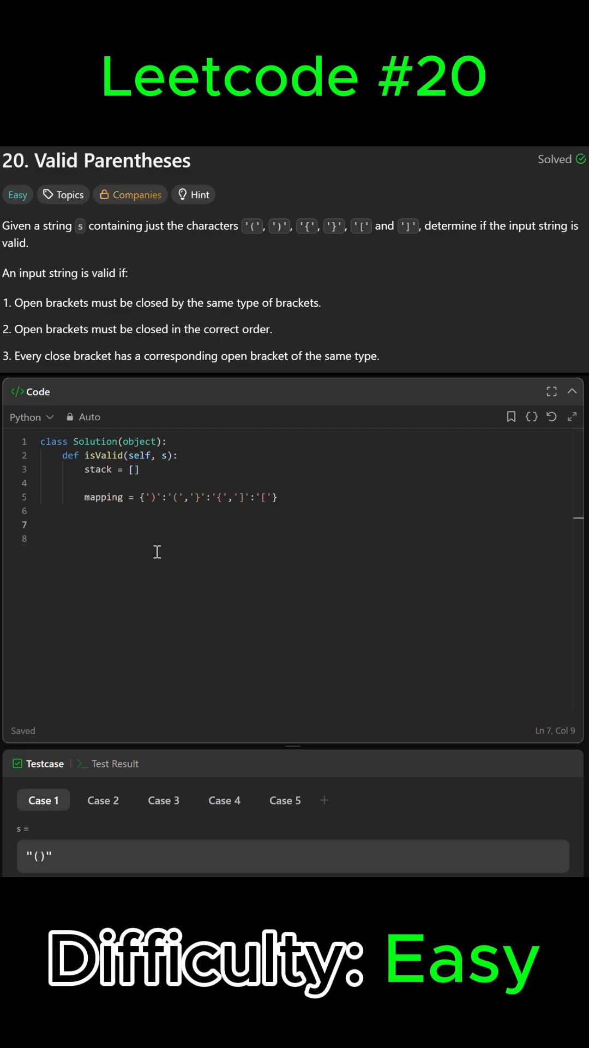
mouse_move(75, 838)
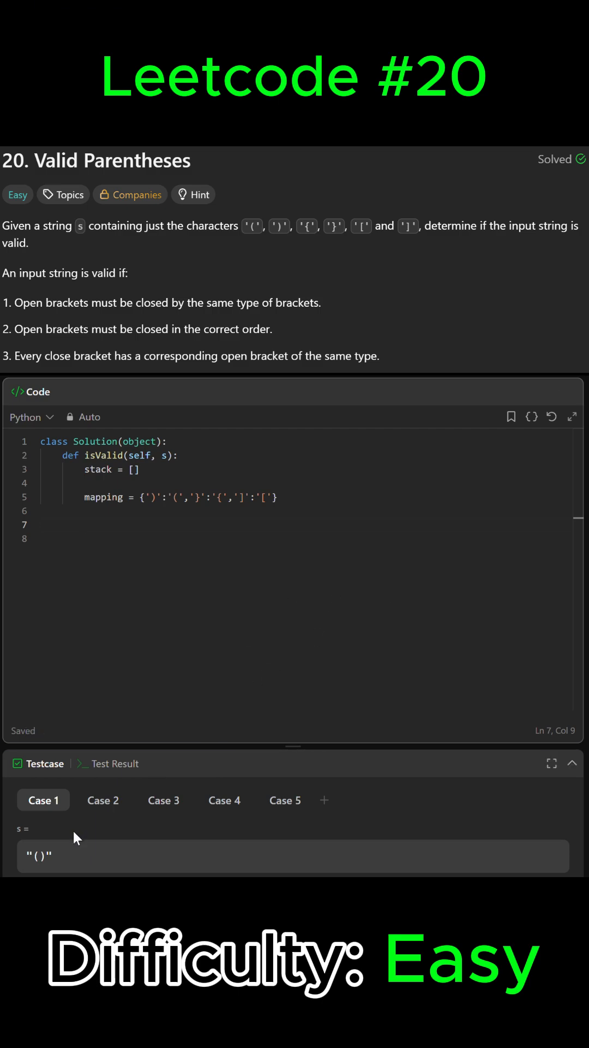
Write 'for char in s:' with nested 'if char in mapping:' and begin its body
text(for)
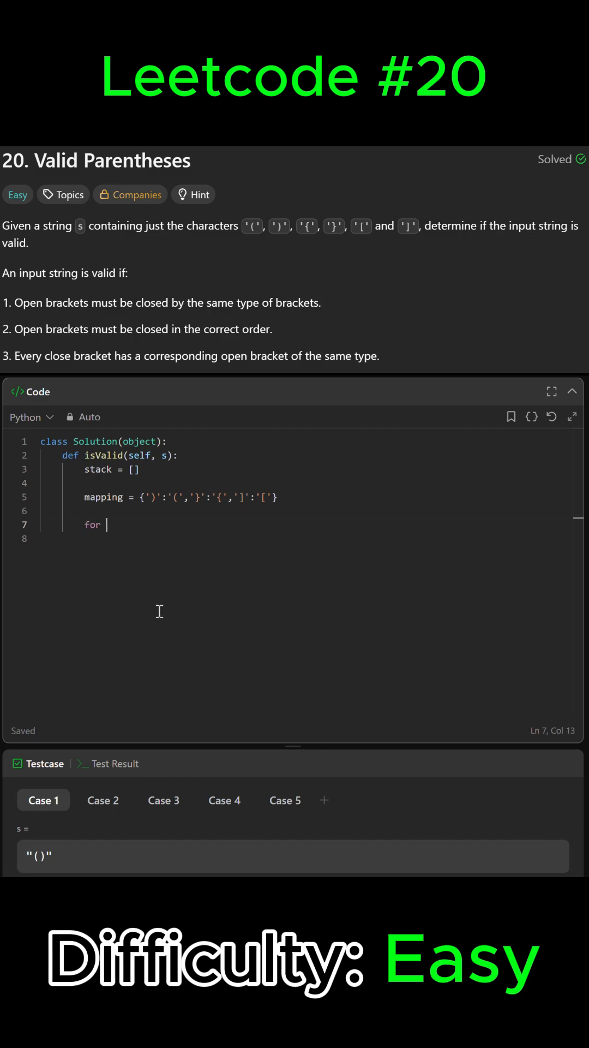
text(char in s)
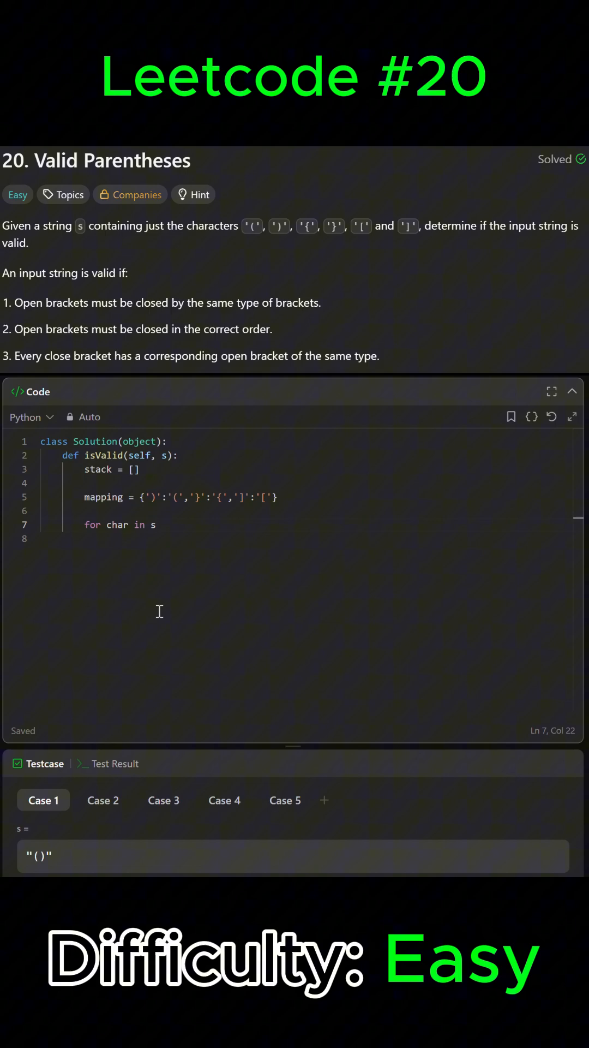
text(:)
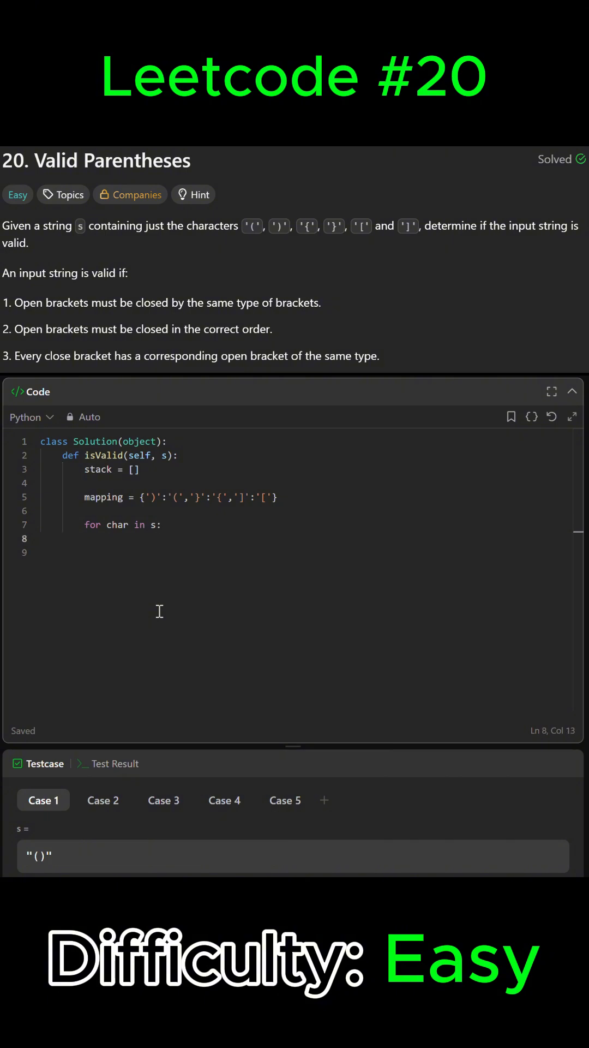
text(if char in)
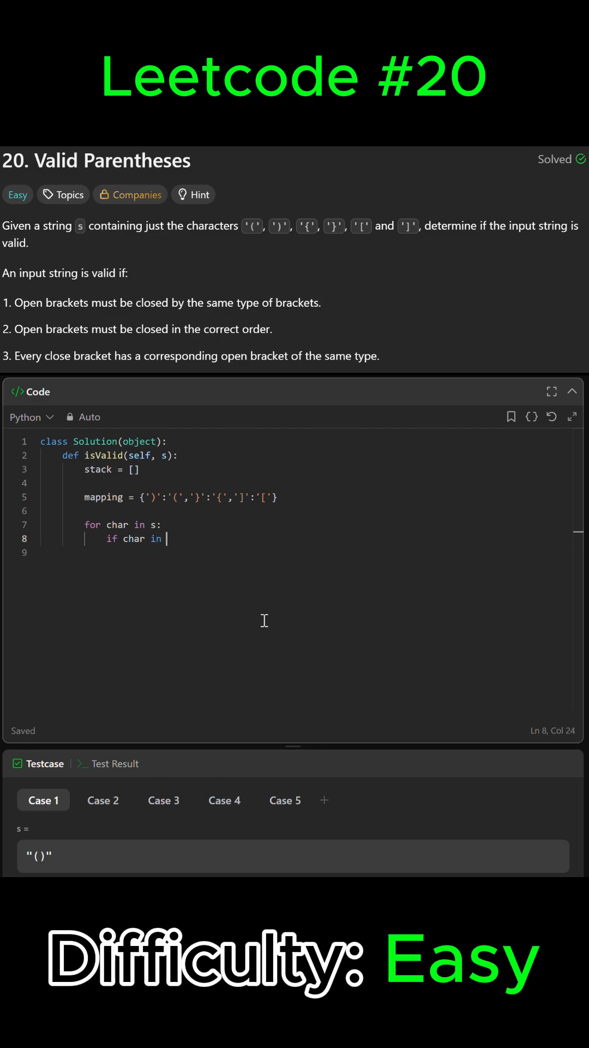
text(mapping)
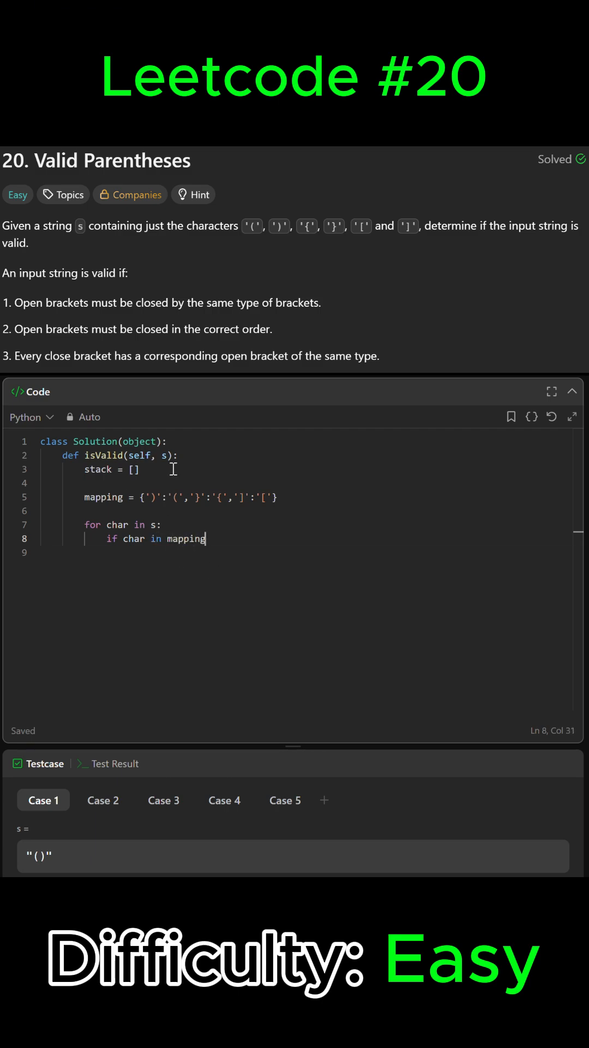
mouse_move(248, 652)
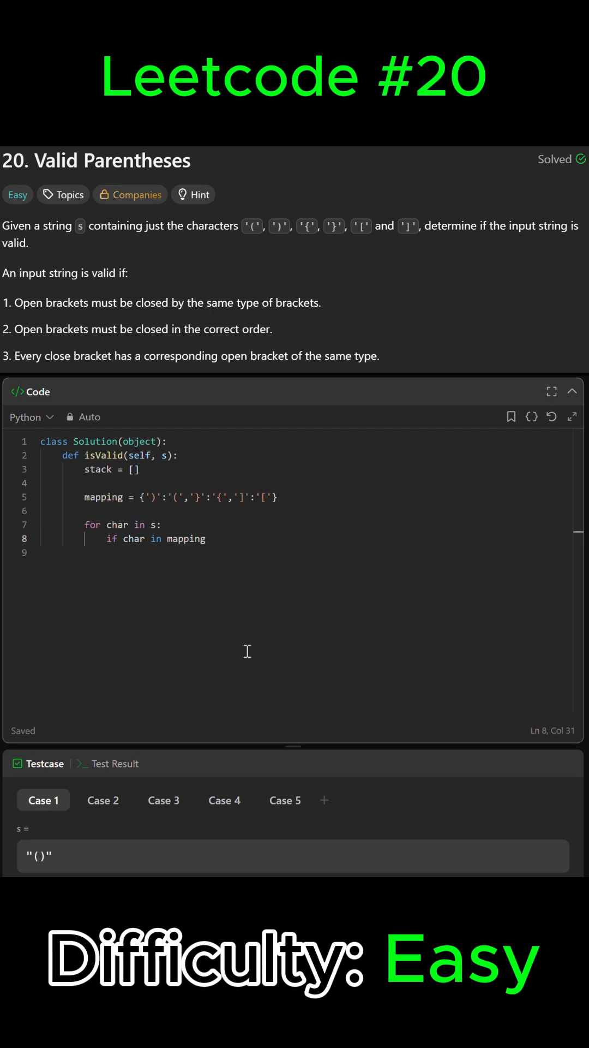
text(:)
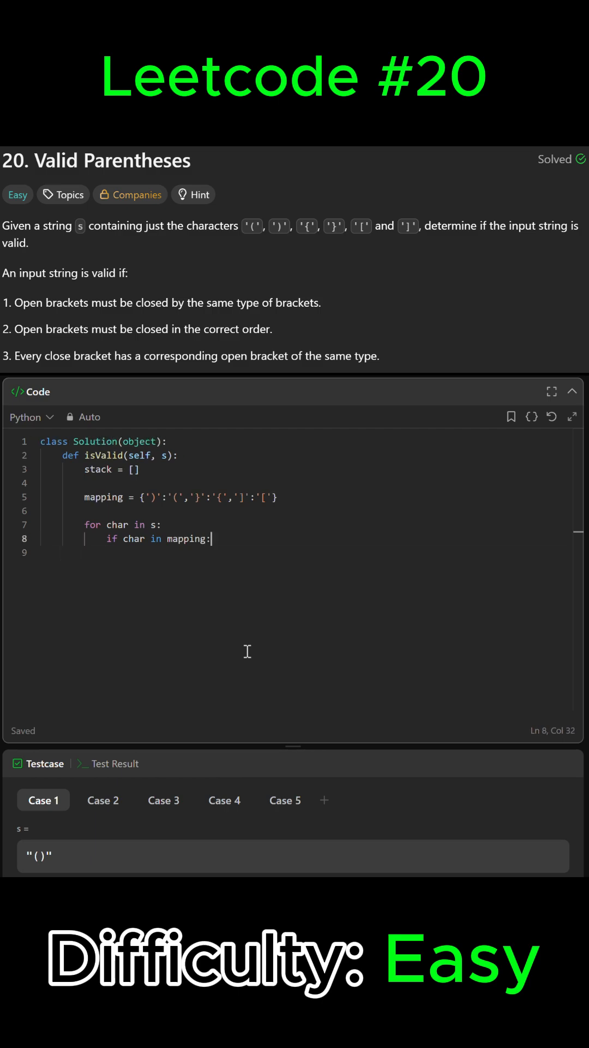
key(enter)
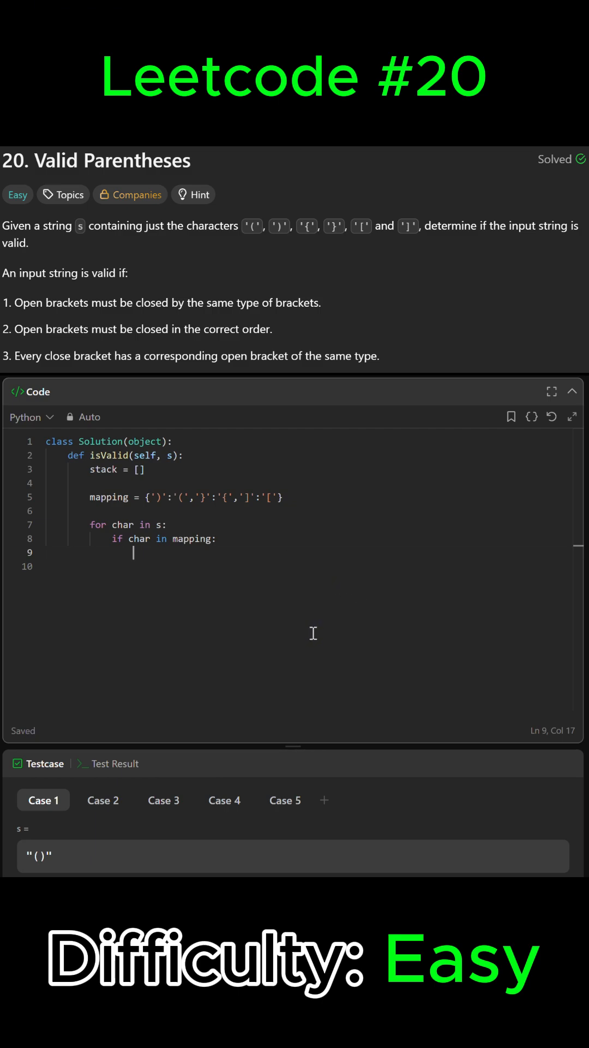
Write 'top = stack.pop() if stack else None' inside the closing-bracket branch
text(top = stack.pop()
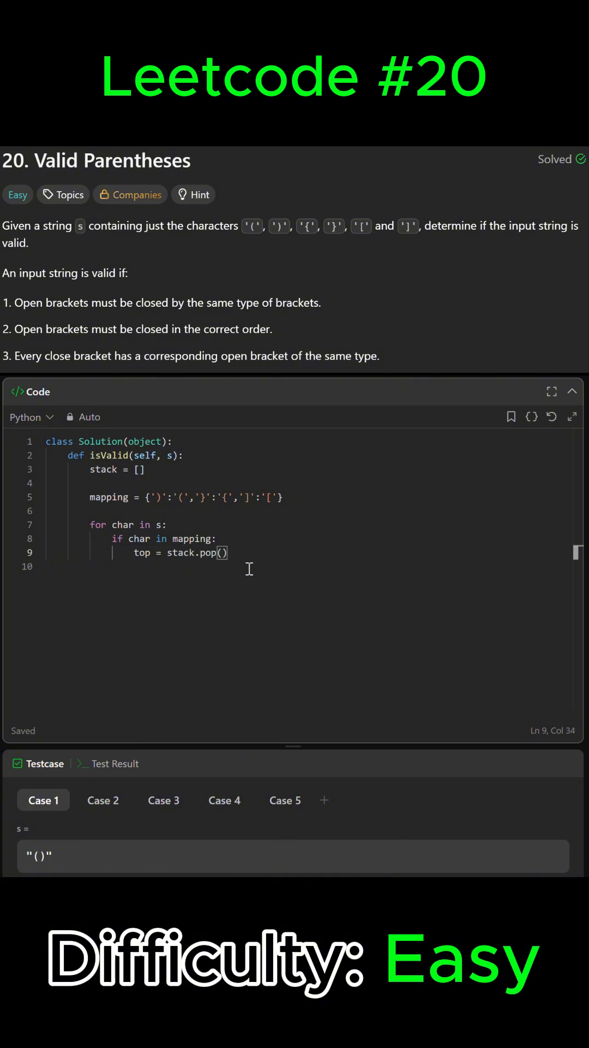
text(if stack)
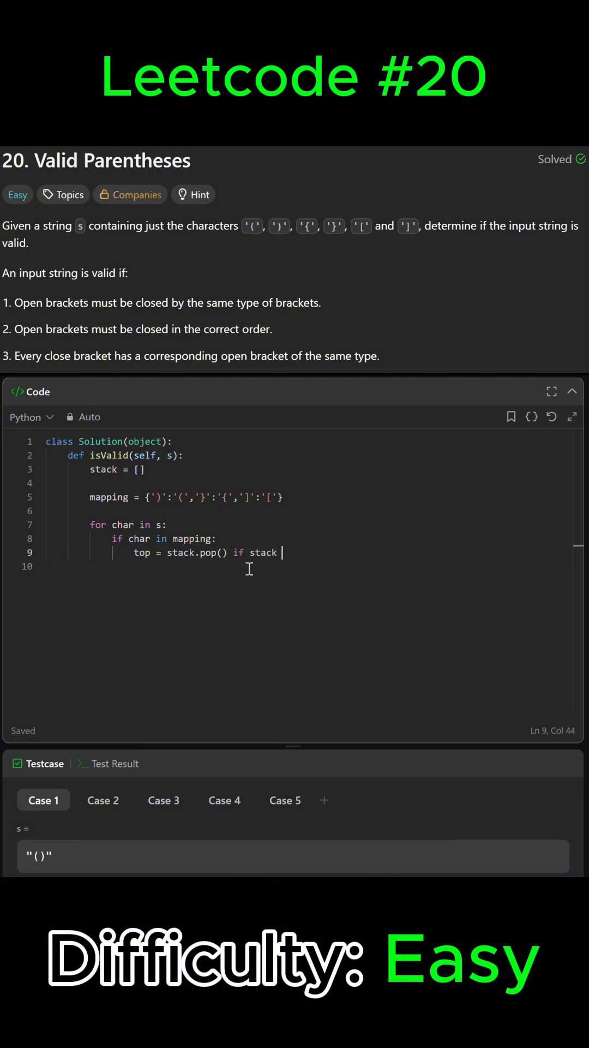
text(else None)
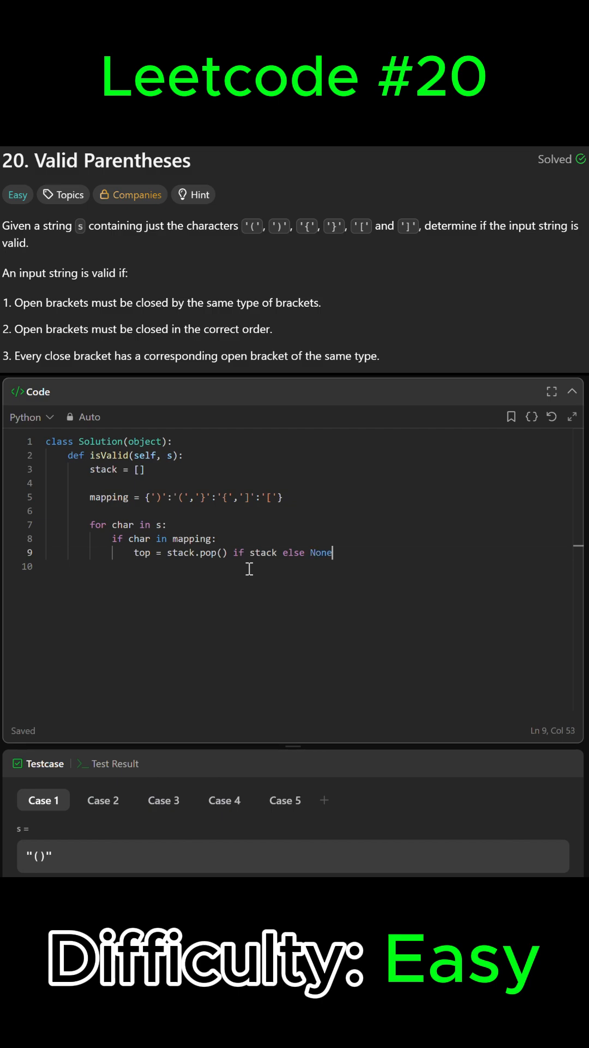
key(Enter)
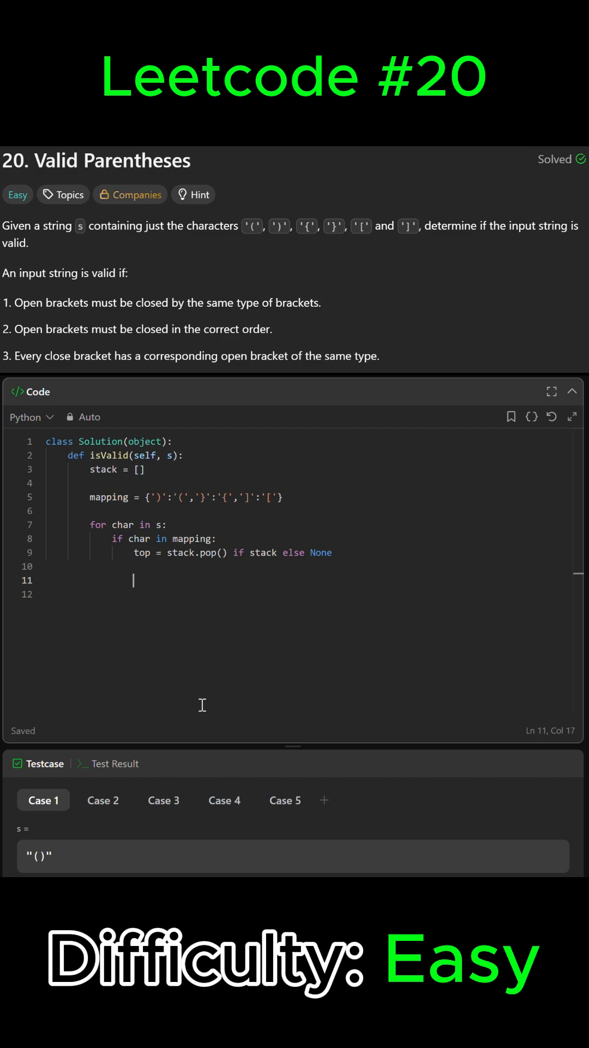
Write 'if mapping[char] != top: return False' and begin the else branch
text(if m)
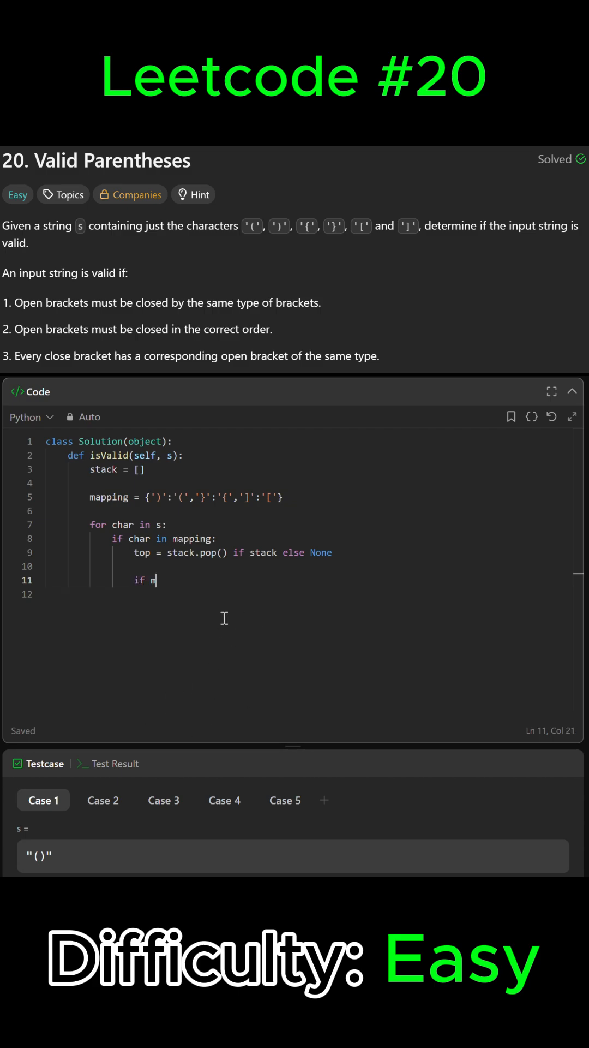
text(apping[c])
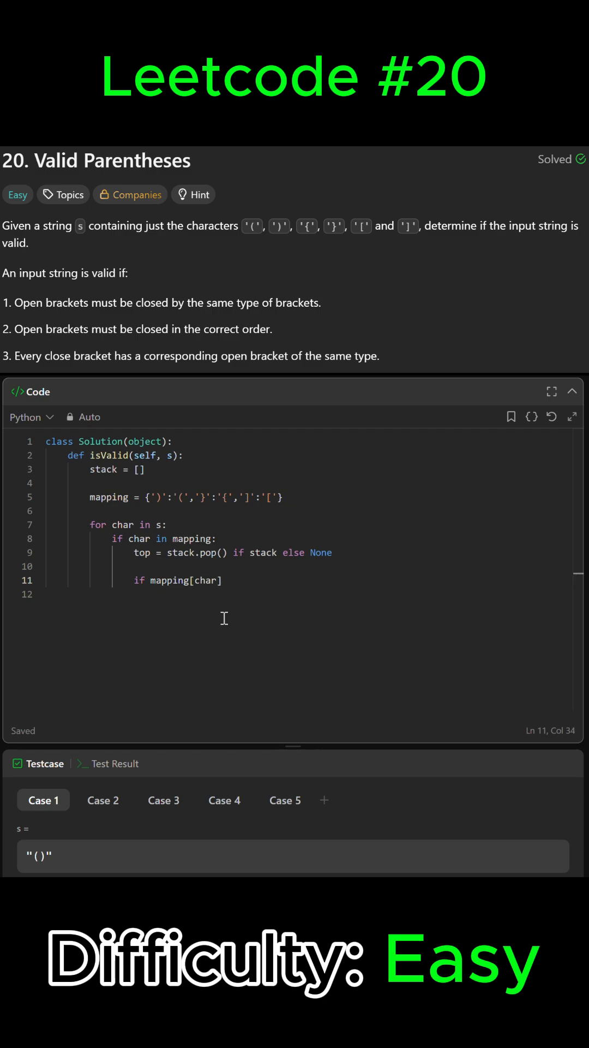
text(!=)
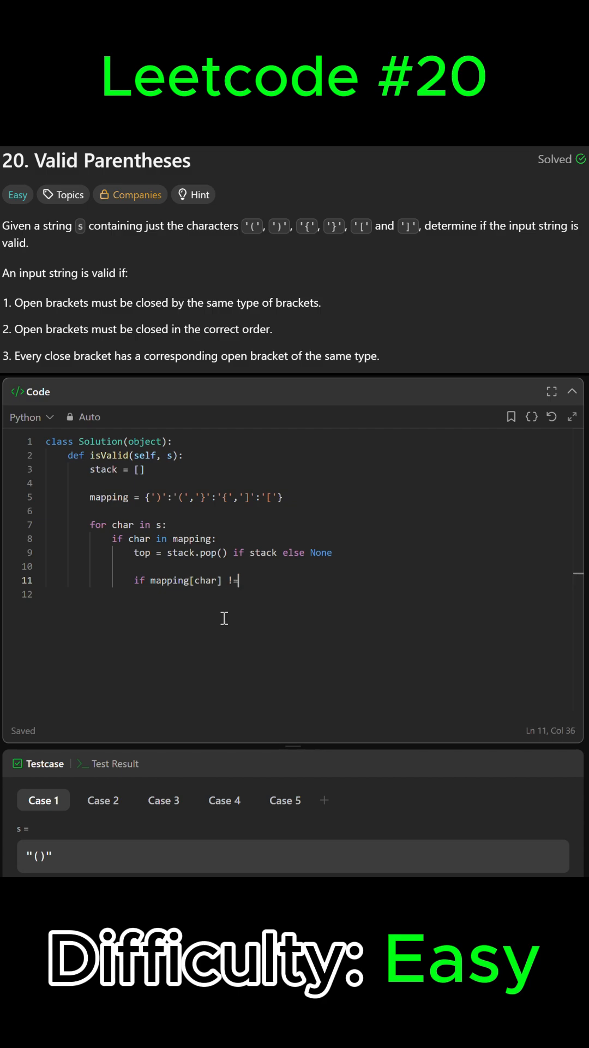
text(top:)
click(309, 594)
text(return)
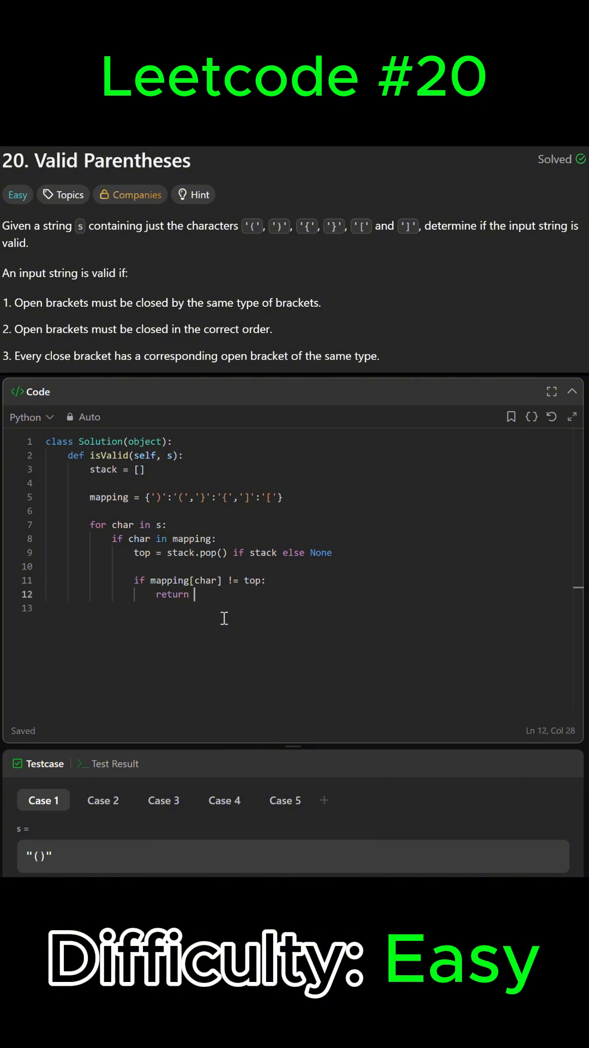
text(False)
text(return)
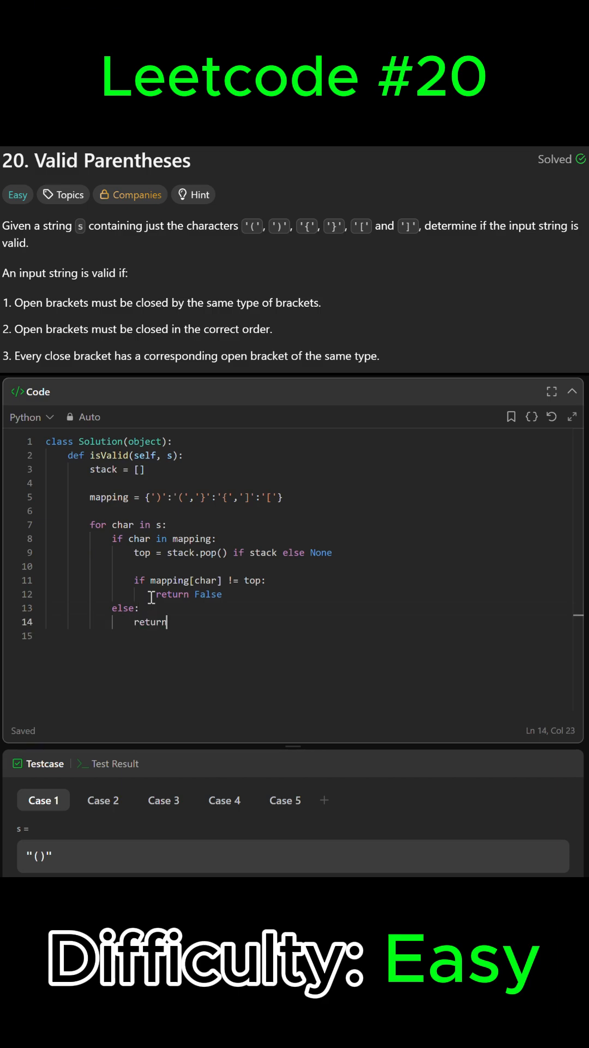
Write stack.append(char) in the else branch and dedent to the loop level
text(sta)
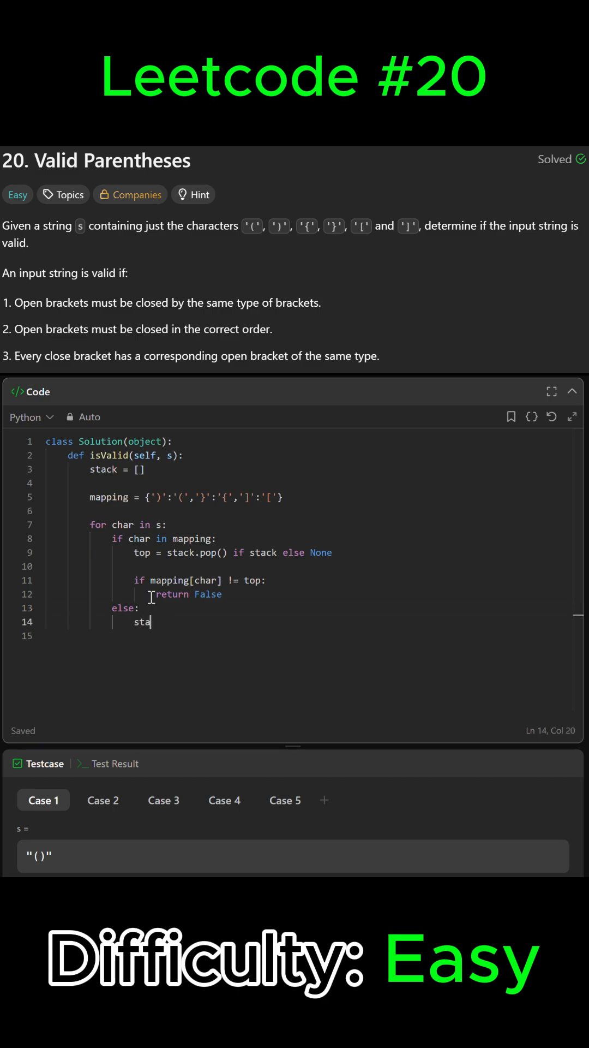
text(ck.append(c)
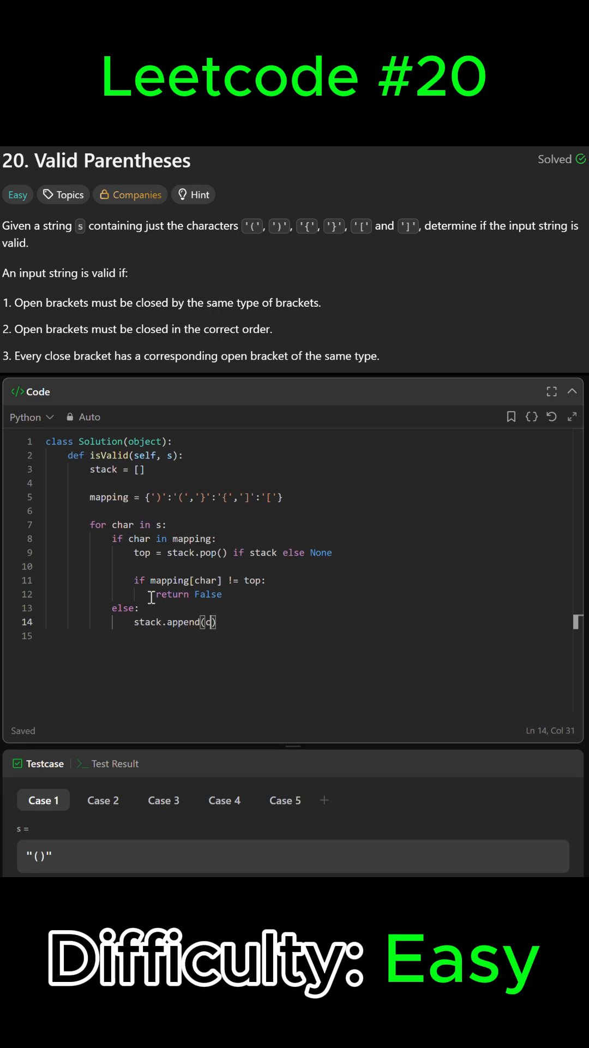
text(har)
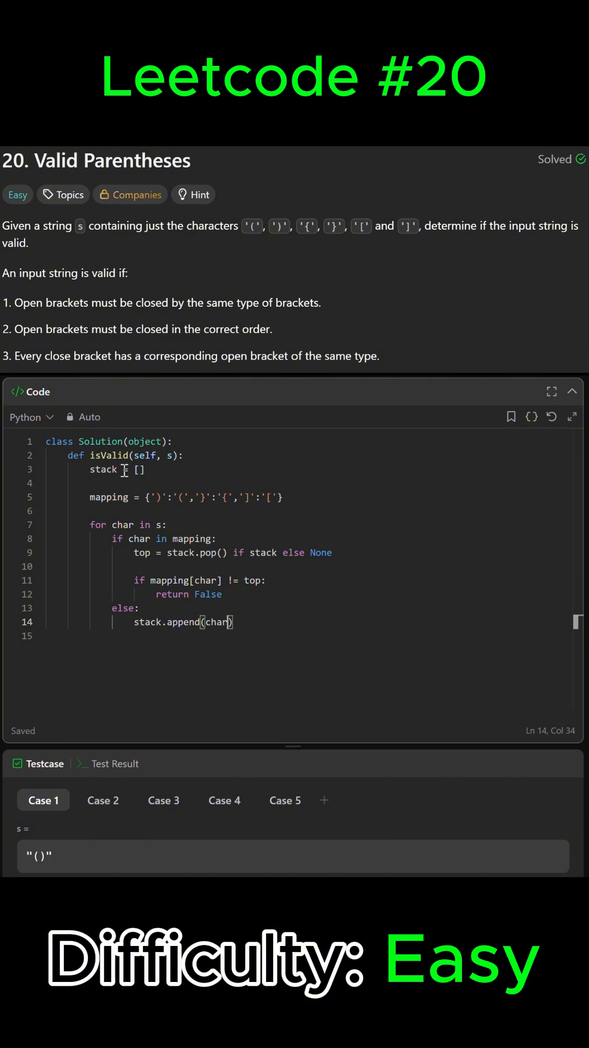
key(enter)
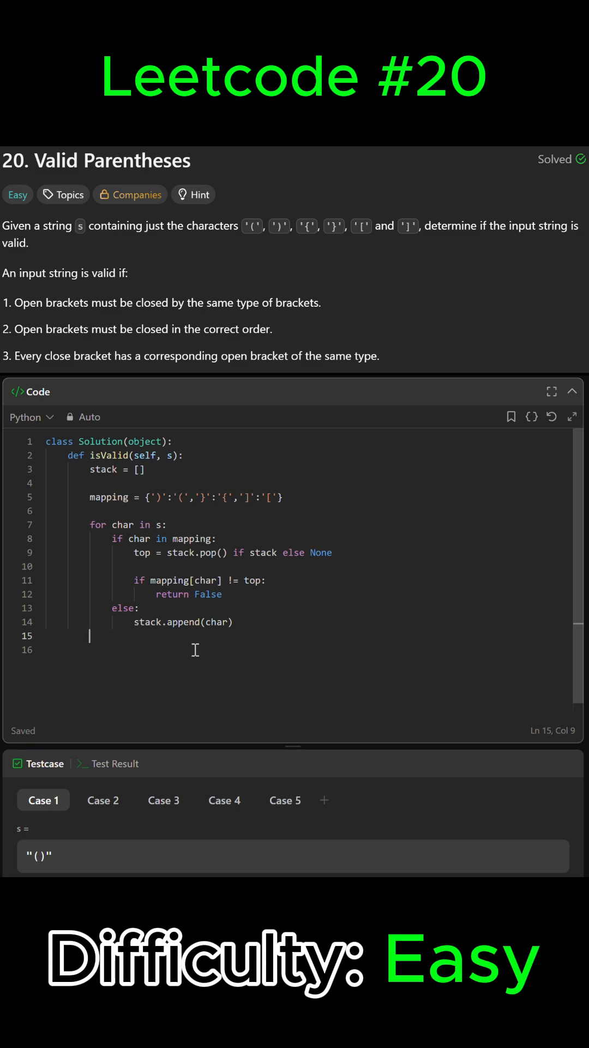
Write 'return not stack' after the loop to finish the solution
text(return not s)
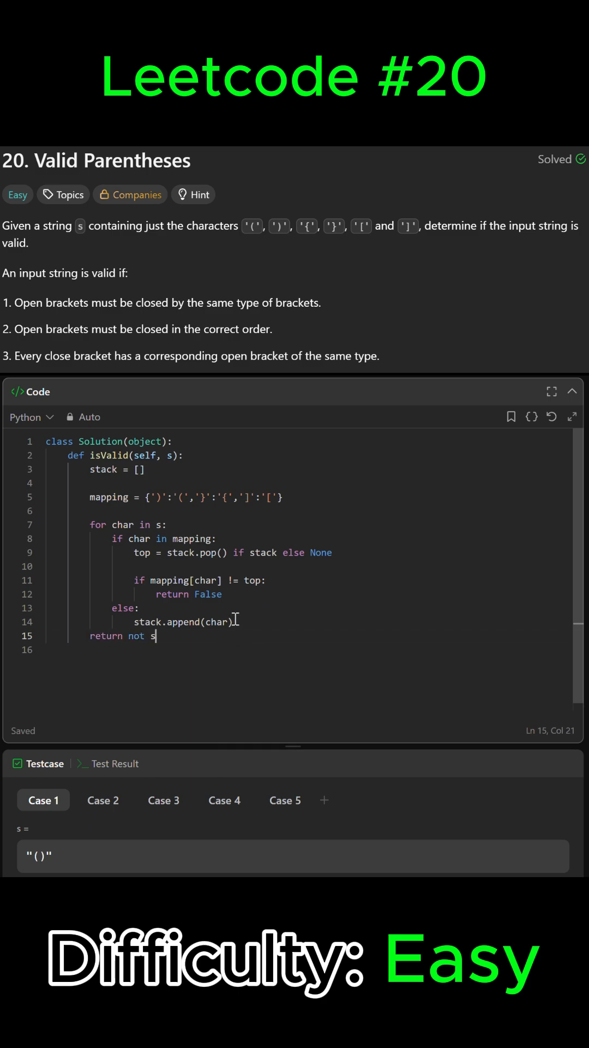
text(tack)
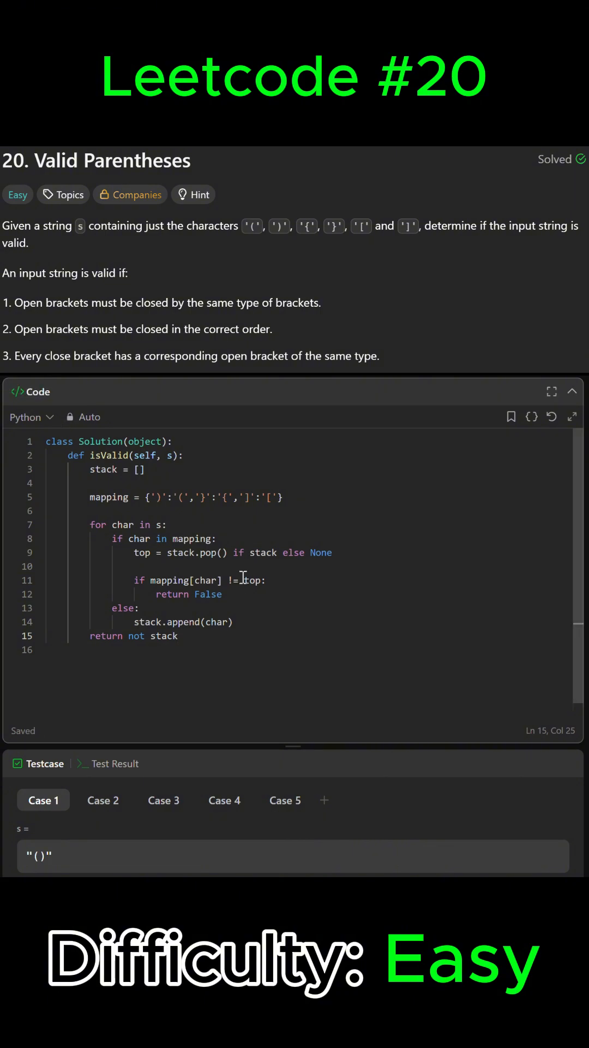
mouse_move(340, 599)
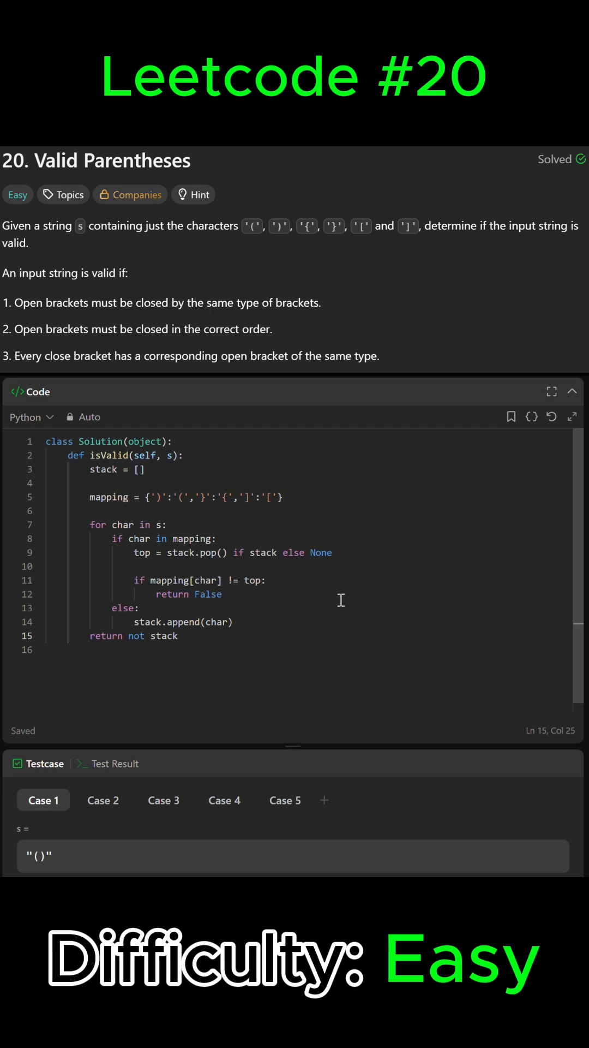
mouse_move(137, 599)
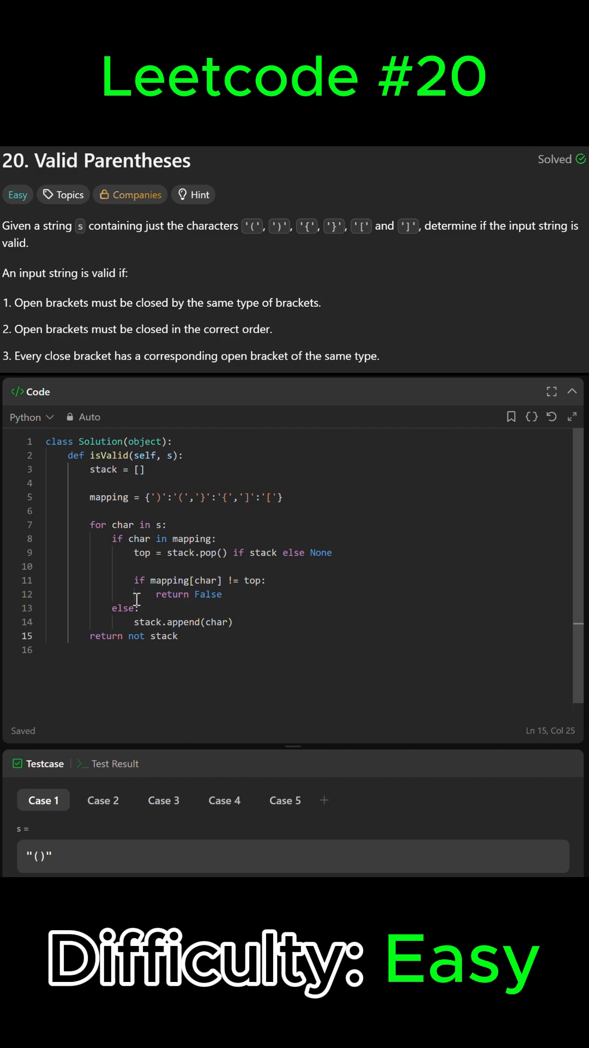